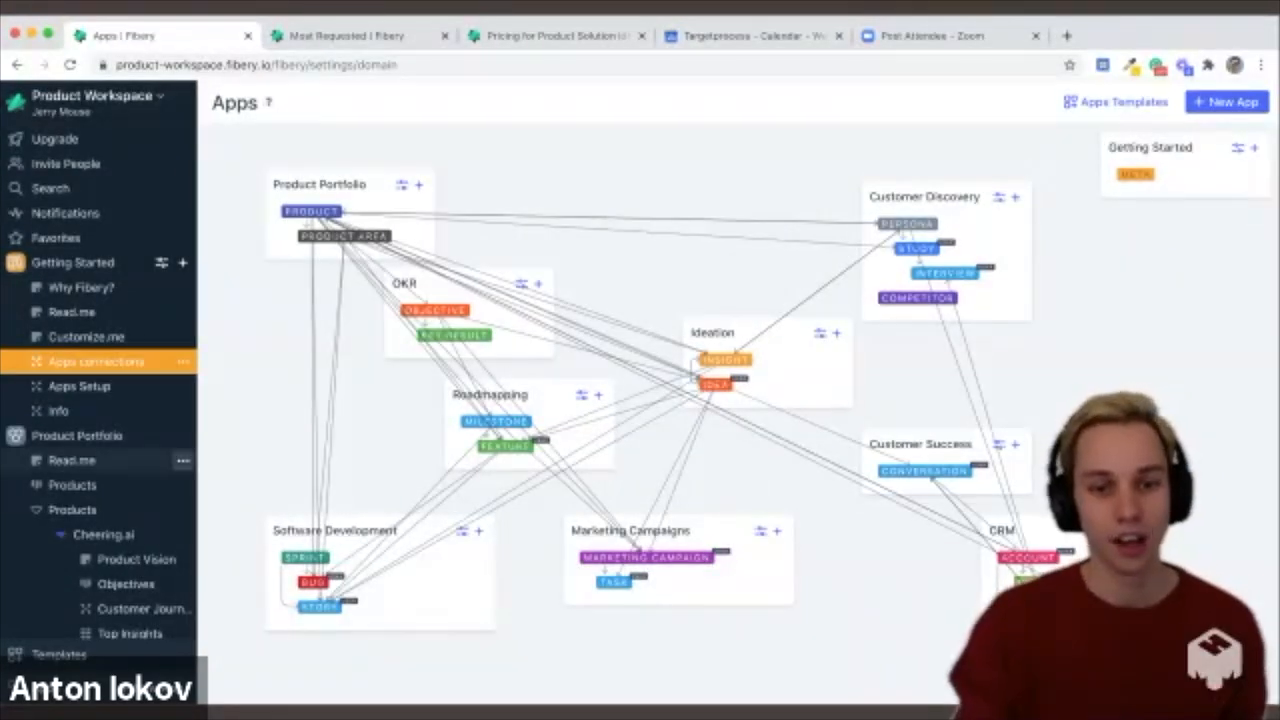
# Show the Recent Conversations table and add a blank conversation row under 'Demo to Susan'.
pyautogui.scroll(-3)
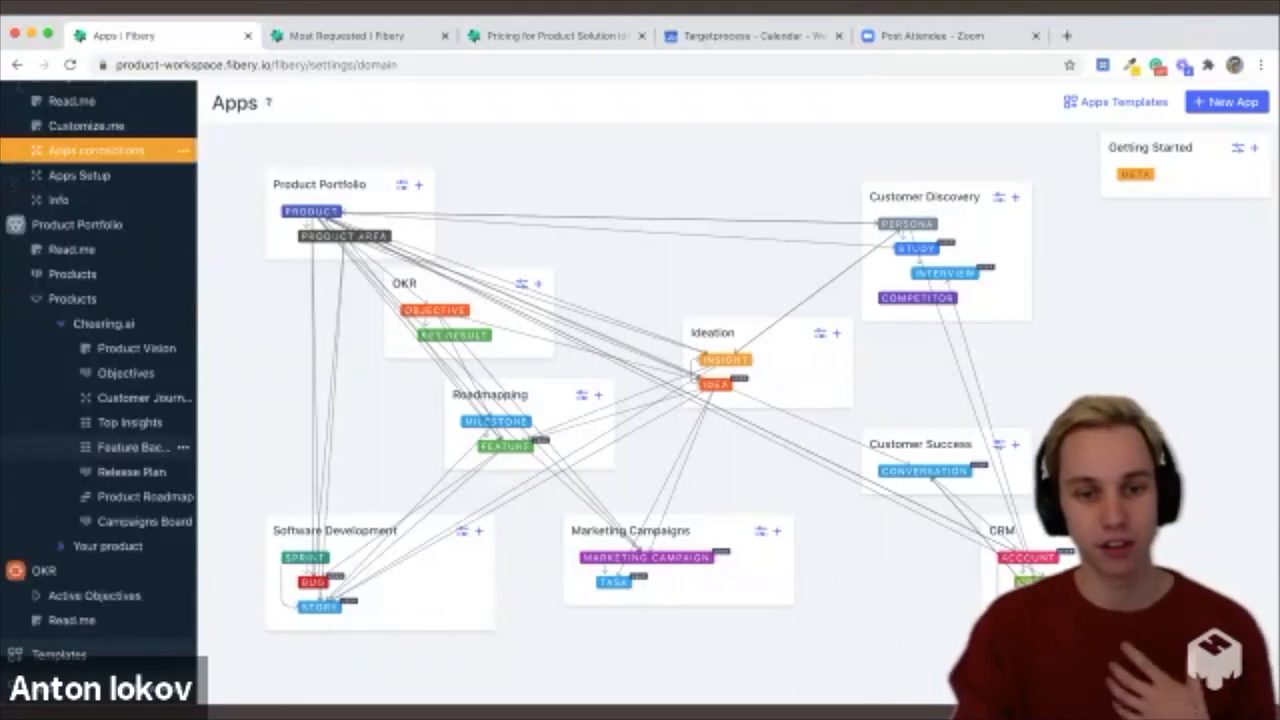
pyautogui.scroll(-3)
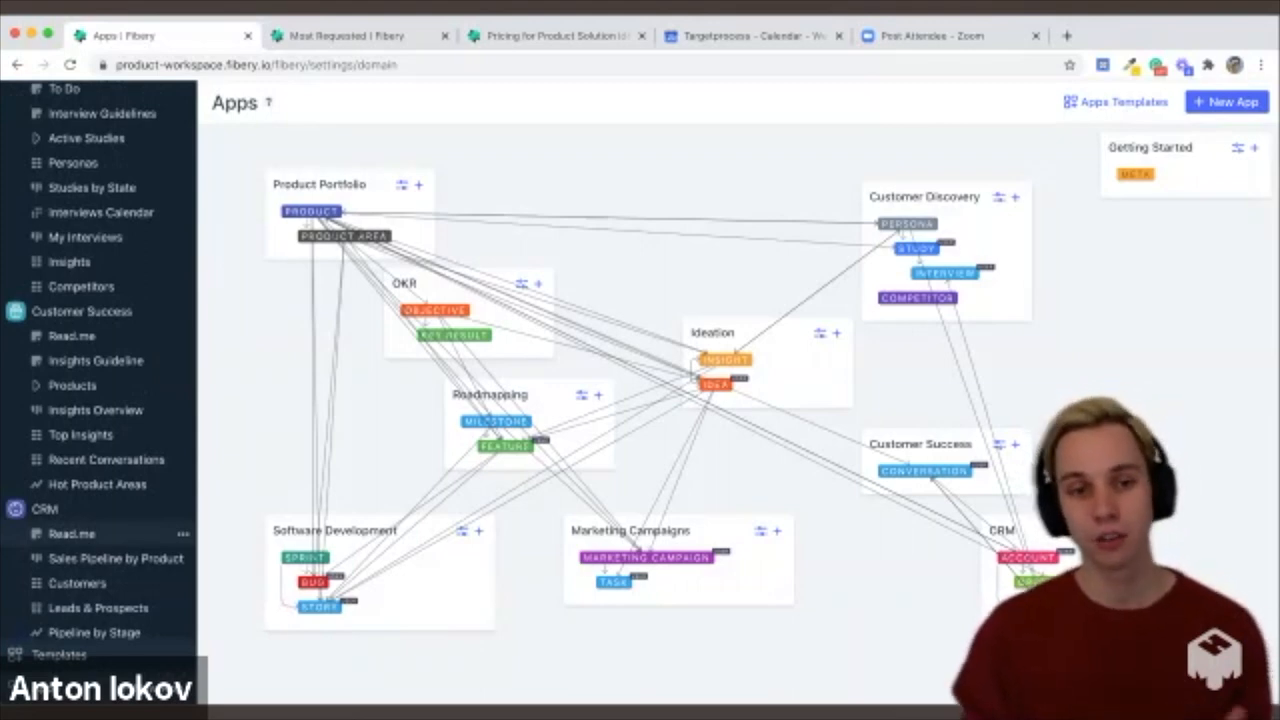
pyautogui.click(106, 458)
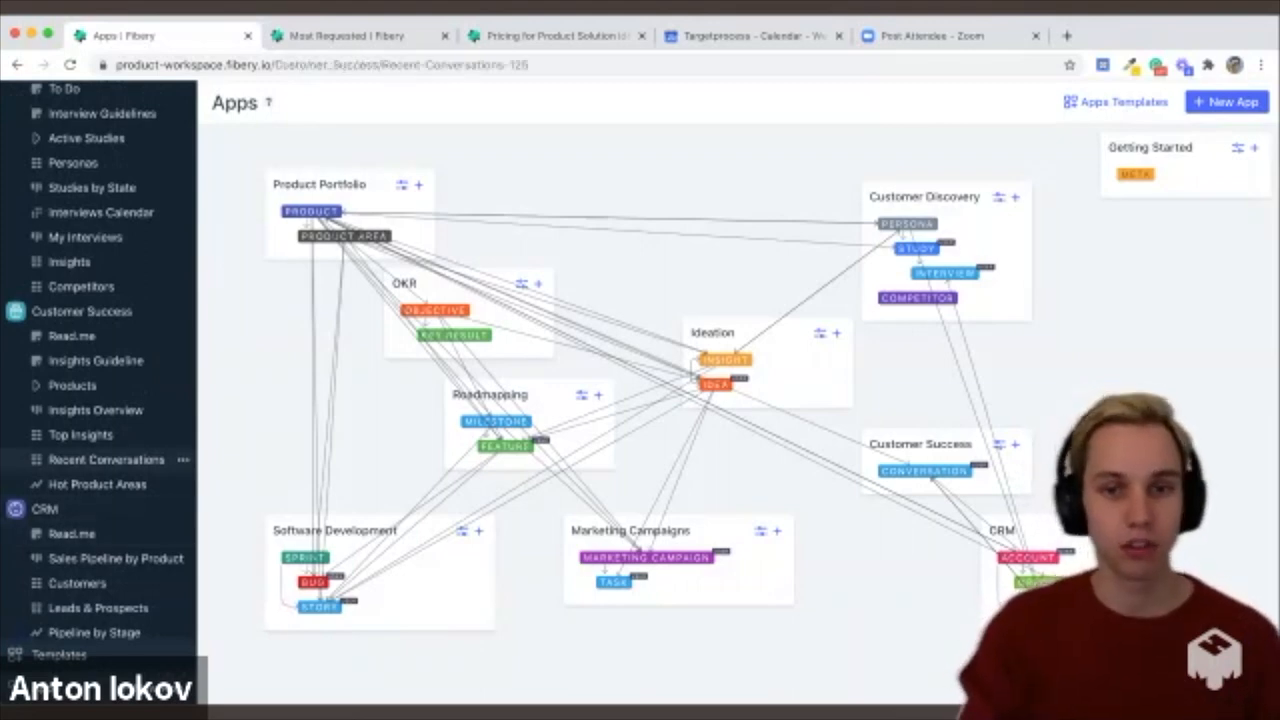
pyautogui.click(104, 458)
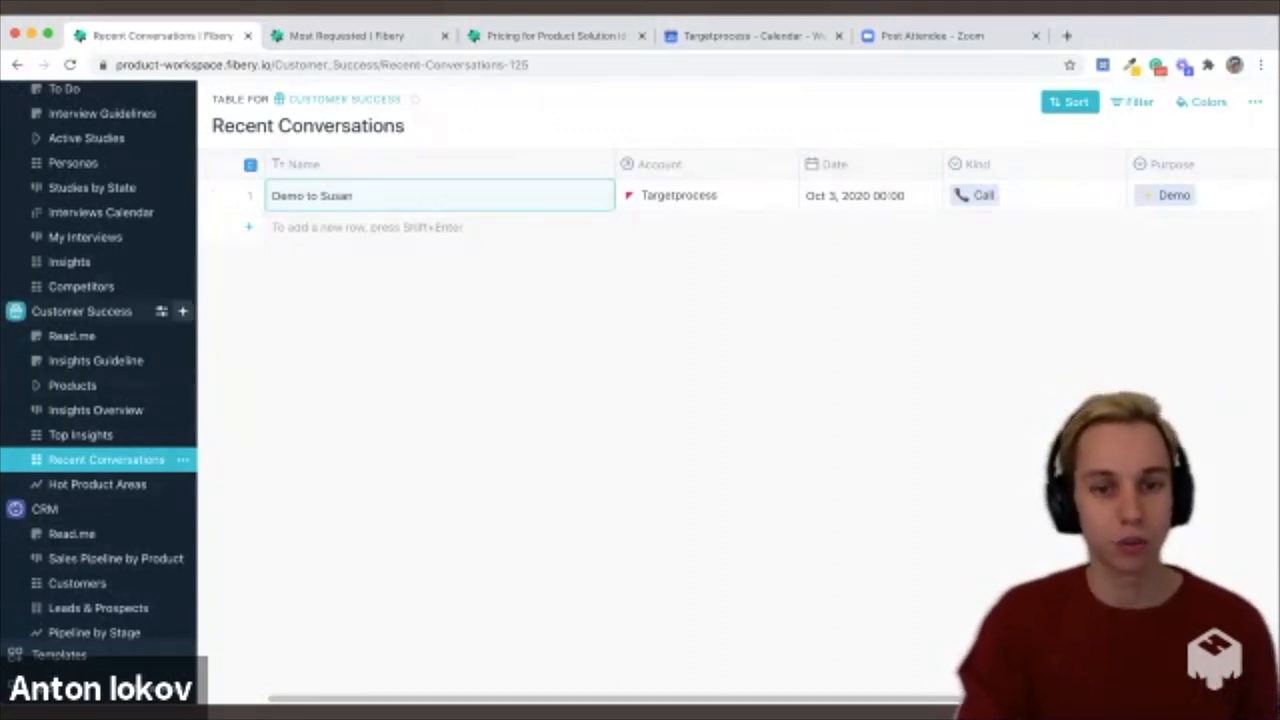
pyautogui.click(182, 312)
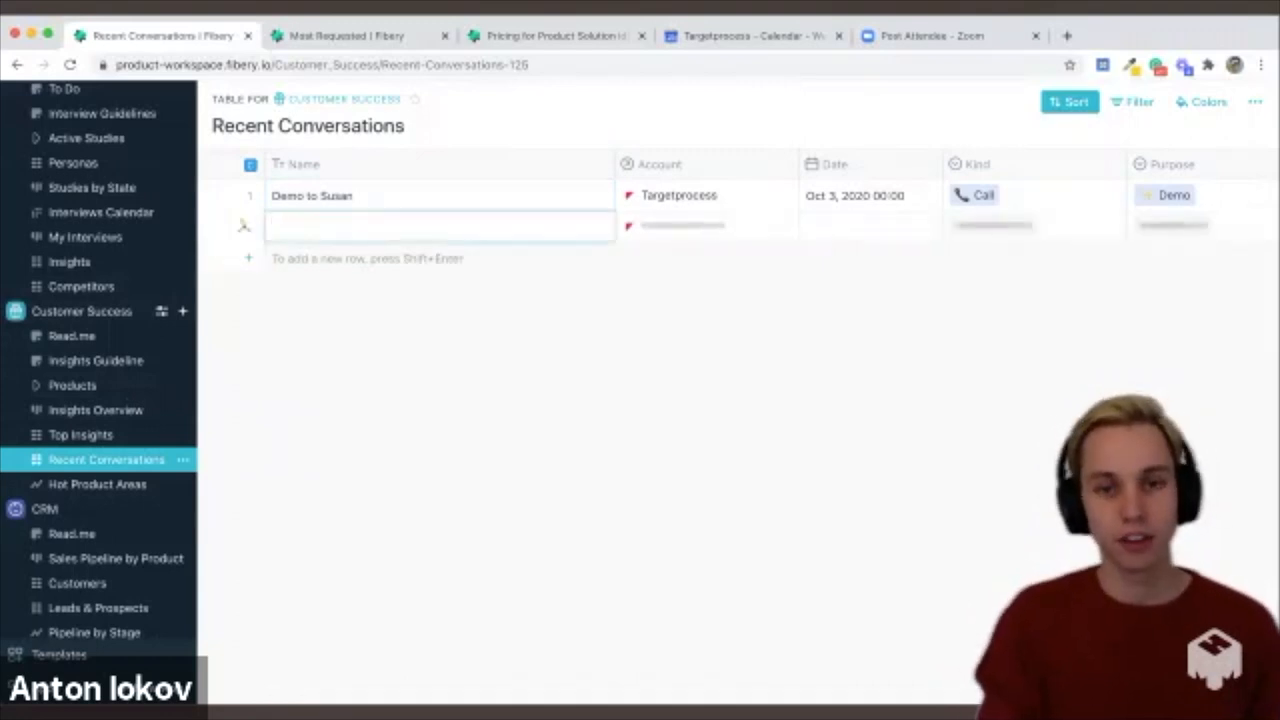
# Name the row 'Discovery — Karina', assign KV LABS, and link its sales-drop note to the frustrated-managers insight.
pyautogui.write('Discover')
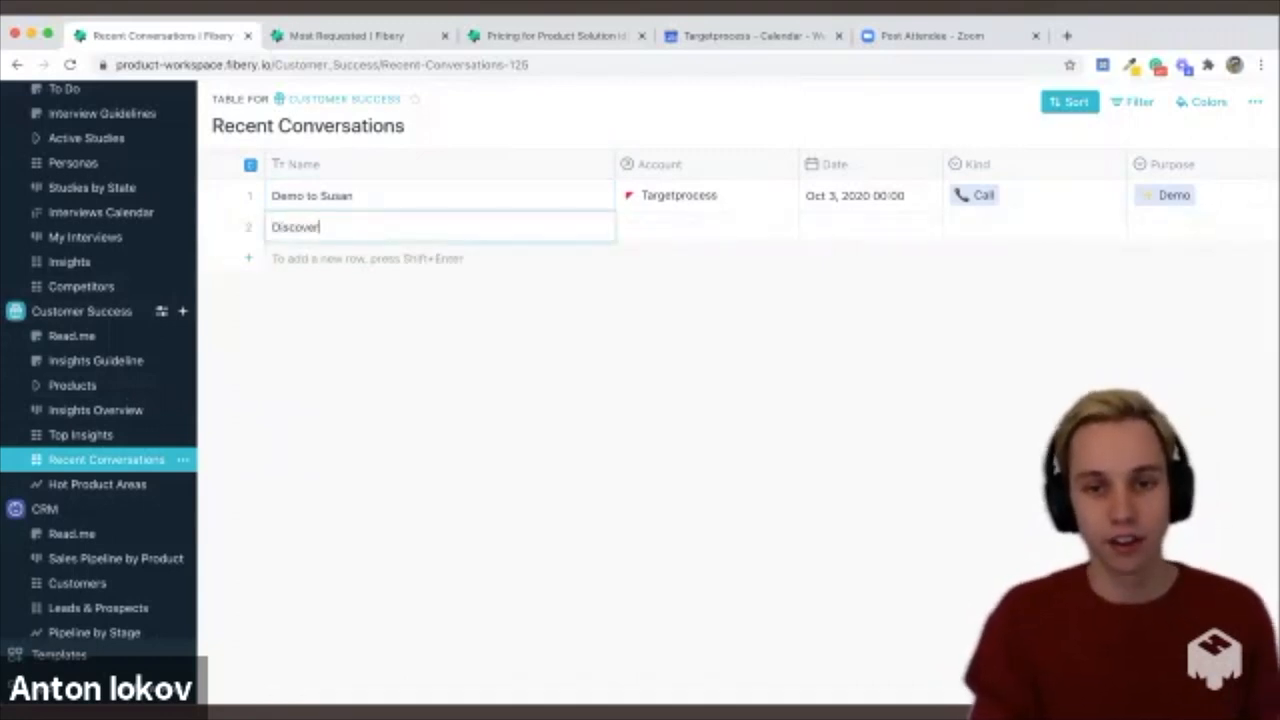
pyautogui.click(700, 226)
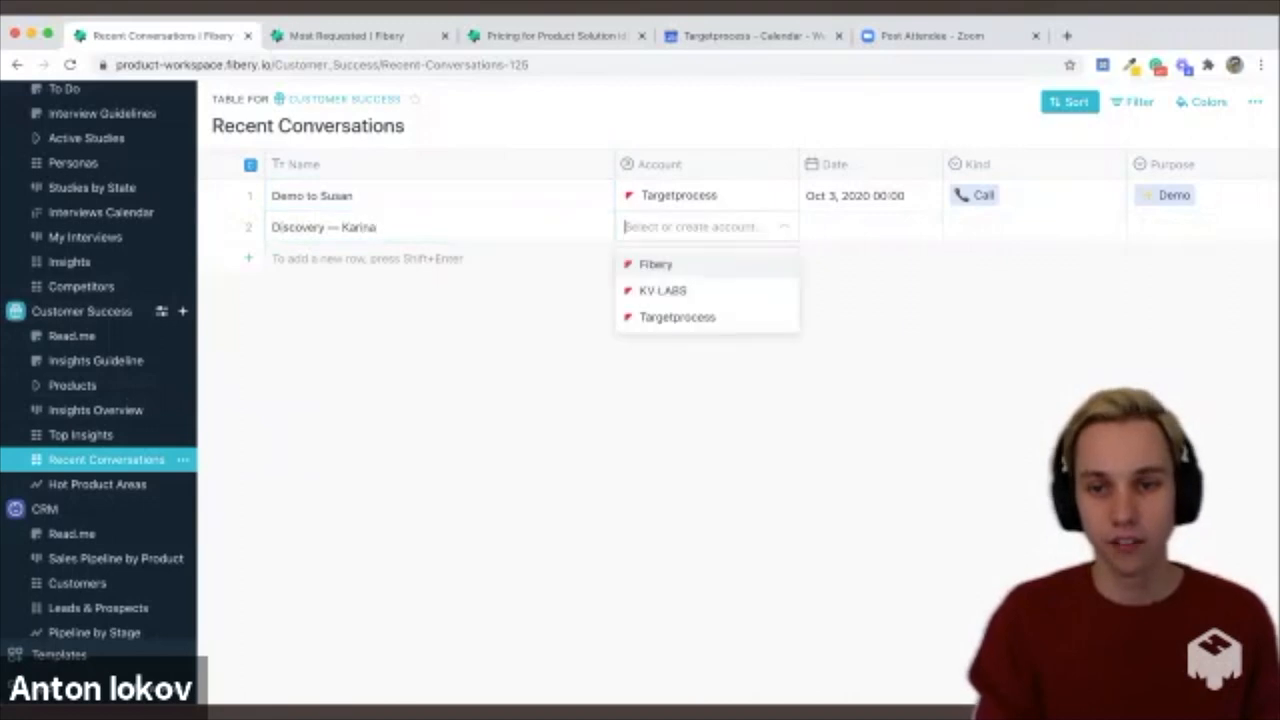
pyautogui.click(662, 290)
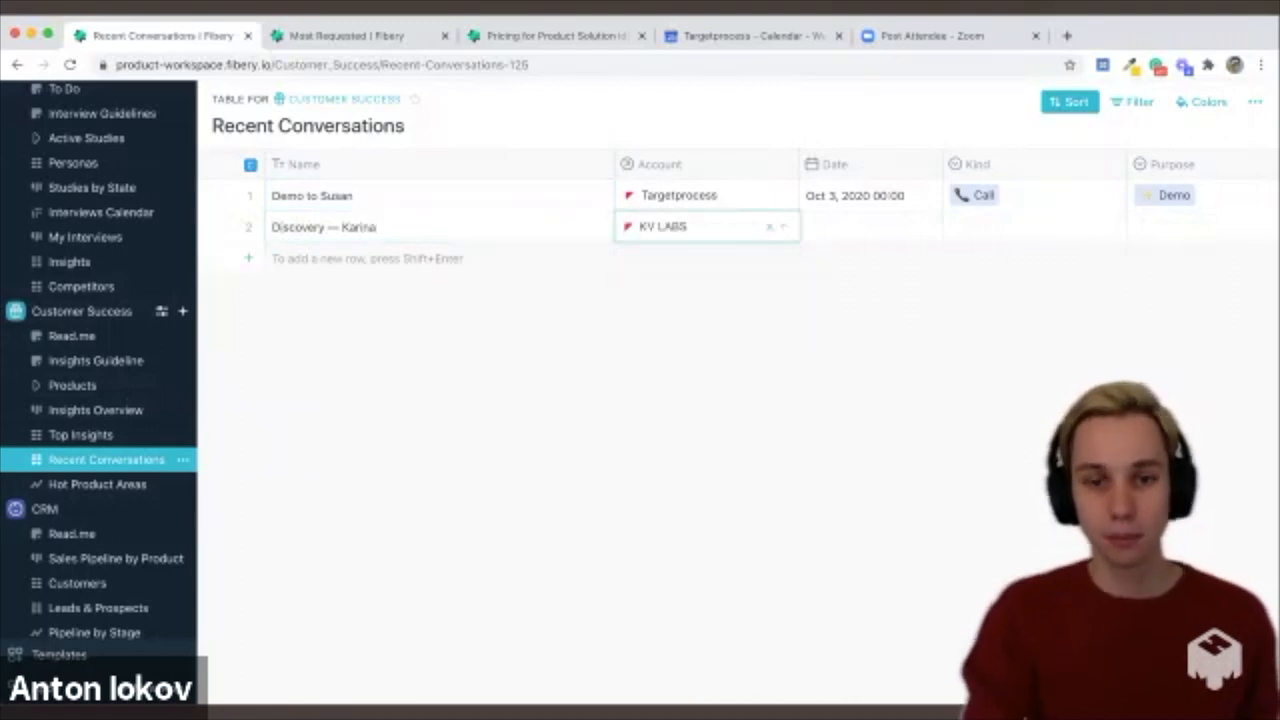
pyautogui.click(324, 228)
pyautogui.write('Fired an assistant that delivered bad news: sales are down in Q3')
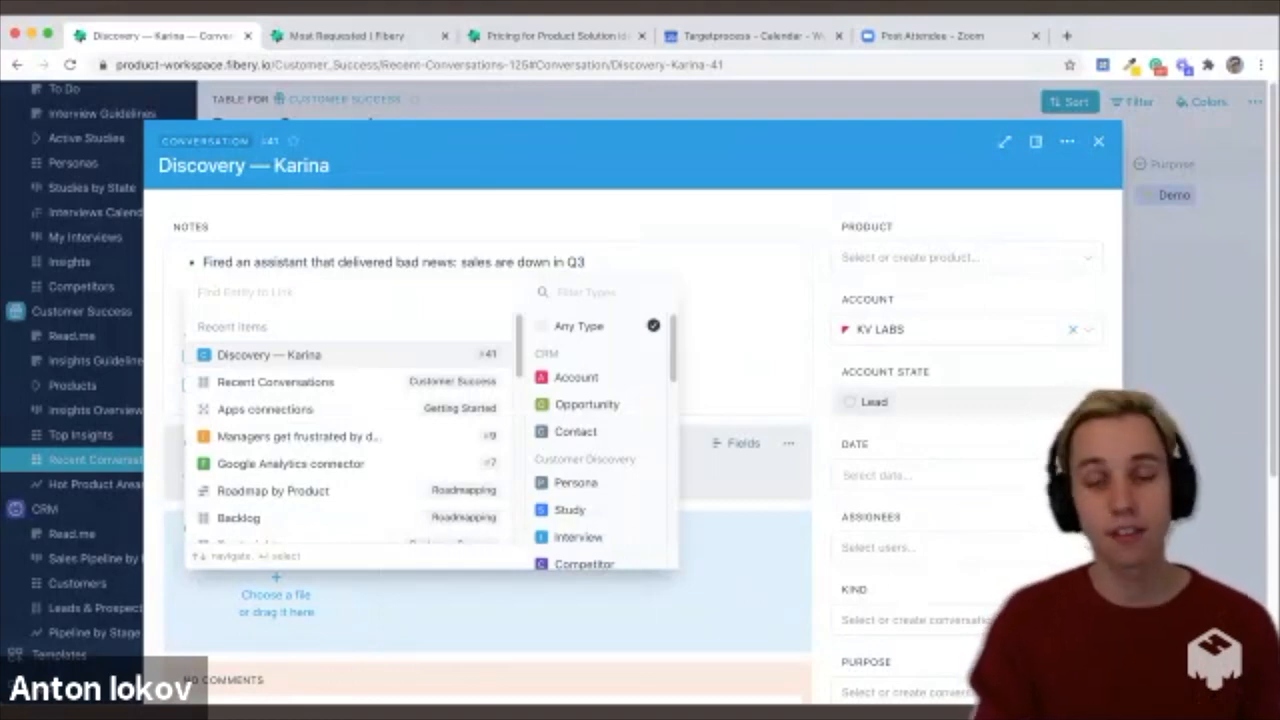
pyautogui.click(80, 434)
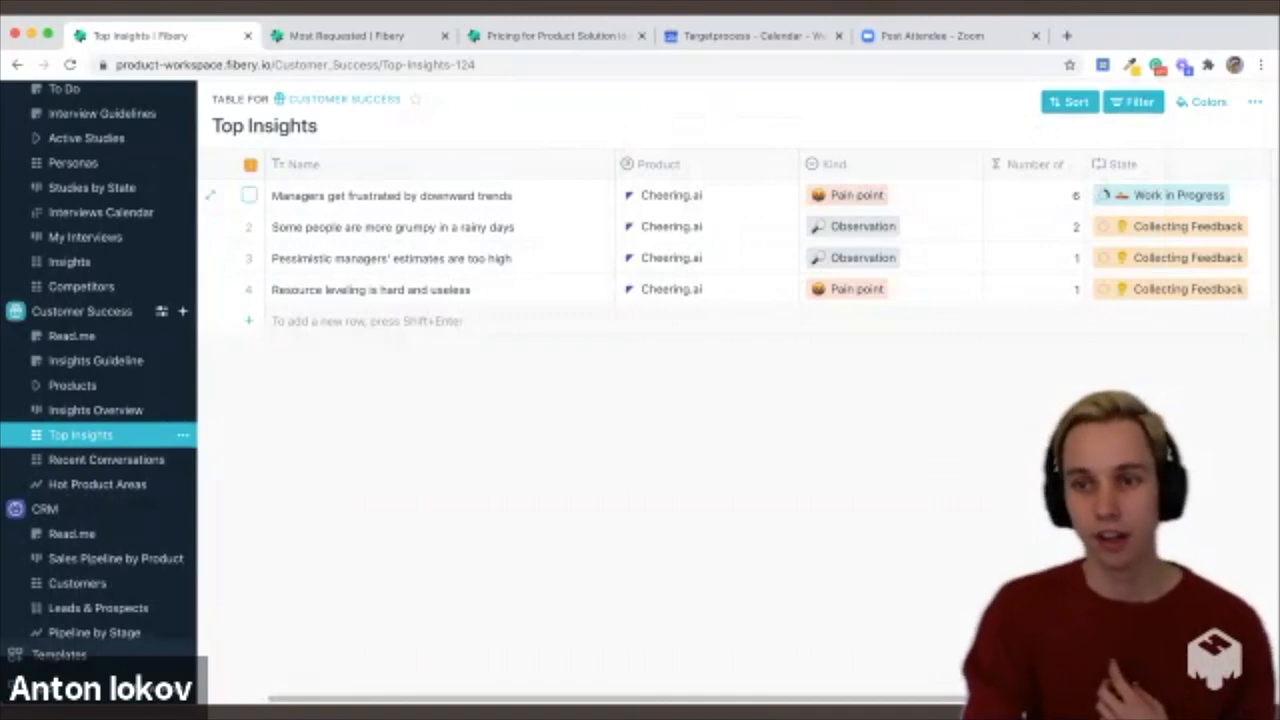
# Check the frustrated-managers insight's References for the Karina conversation, then leave it for the Backlog table.
pyautogui.click(392, 196)
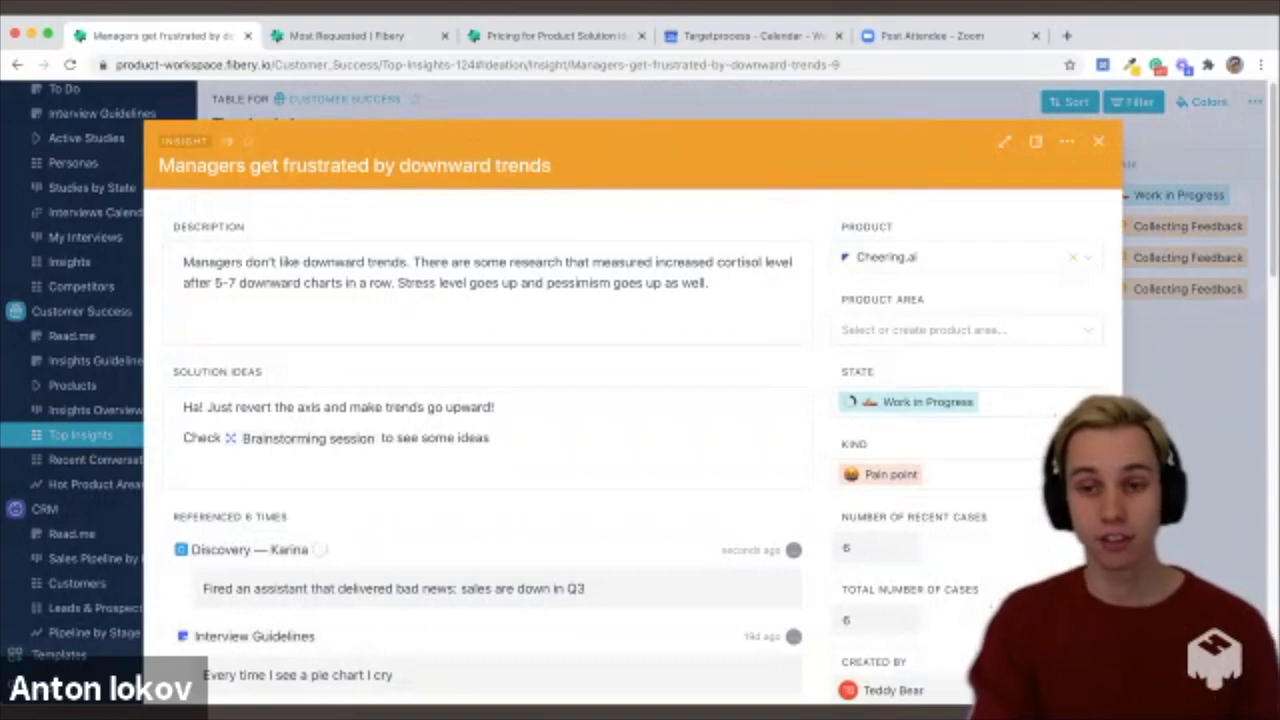
pyautogui.scroll(-3)
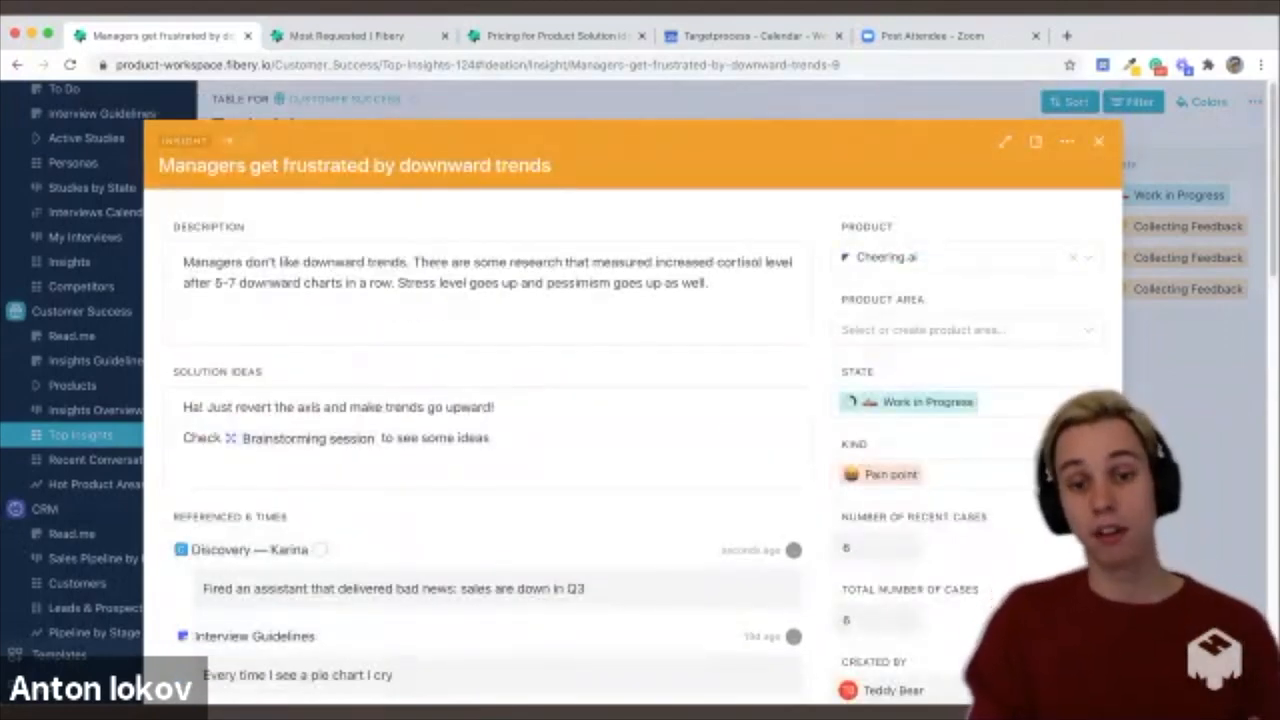
pyautogui.click(308, 436)
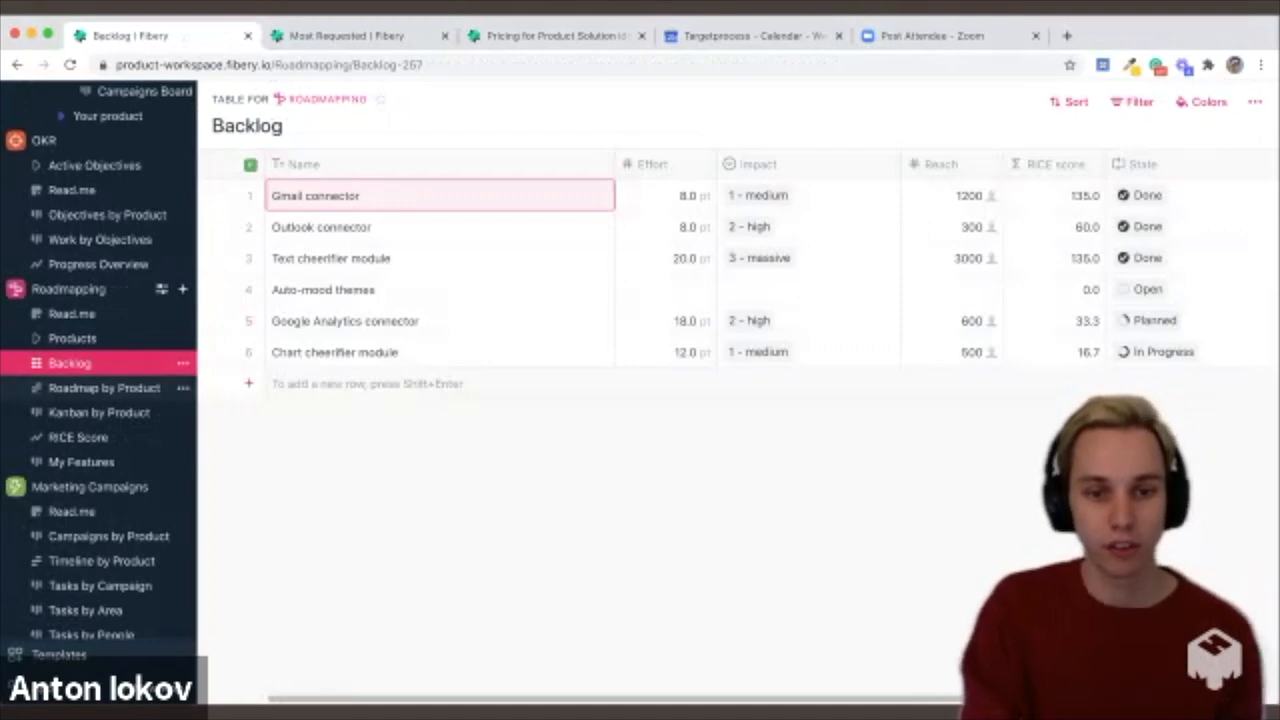
# Reach the Google Analytics connector feature via the Roadmap by Product timeline.
pyautogui.click(104, 388)
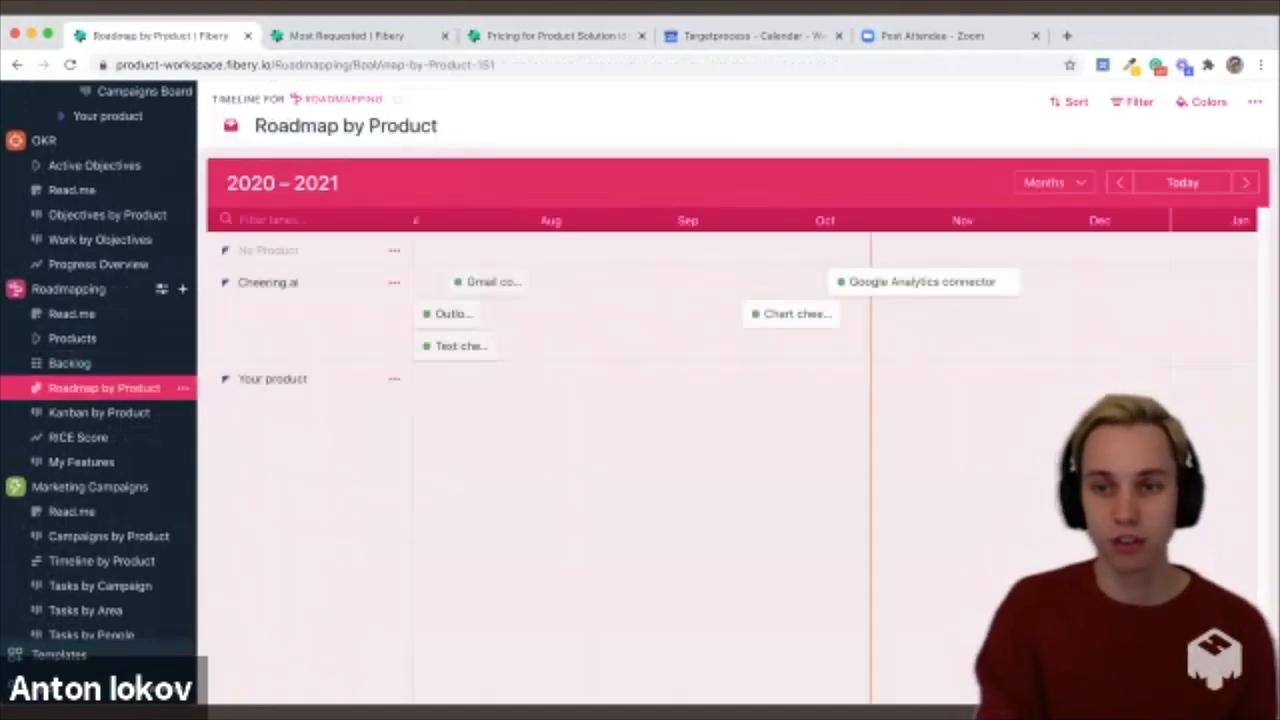
pyautogui.click(920, 280)
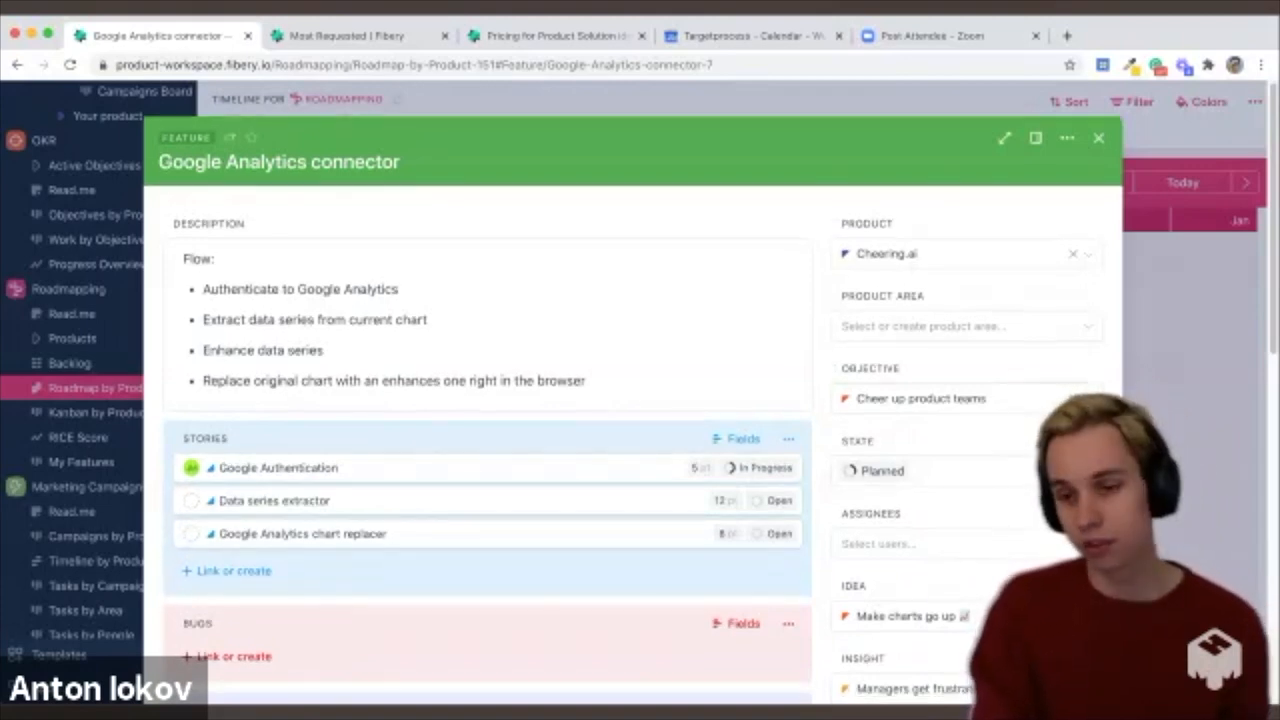
# Move the feature's linked 'Managers get frustrated by downward trends' insight to the Notifying Customers state.
pyautogui.click(912, 688)
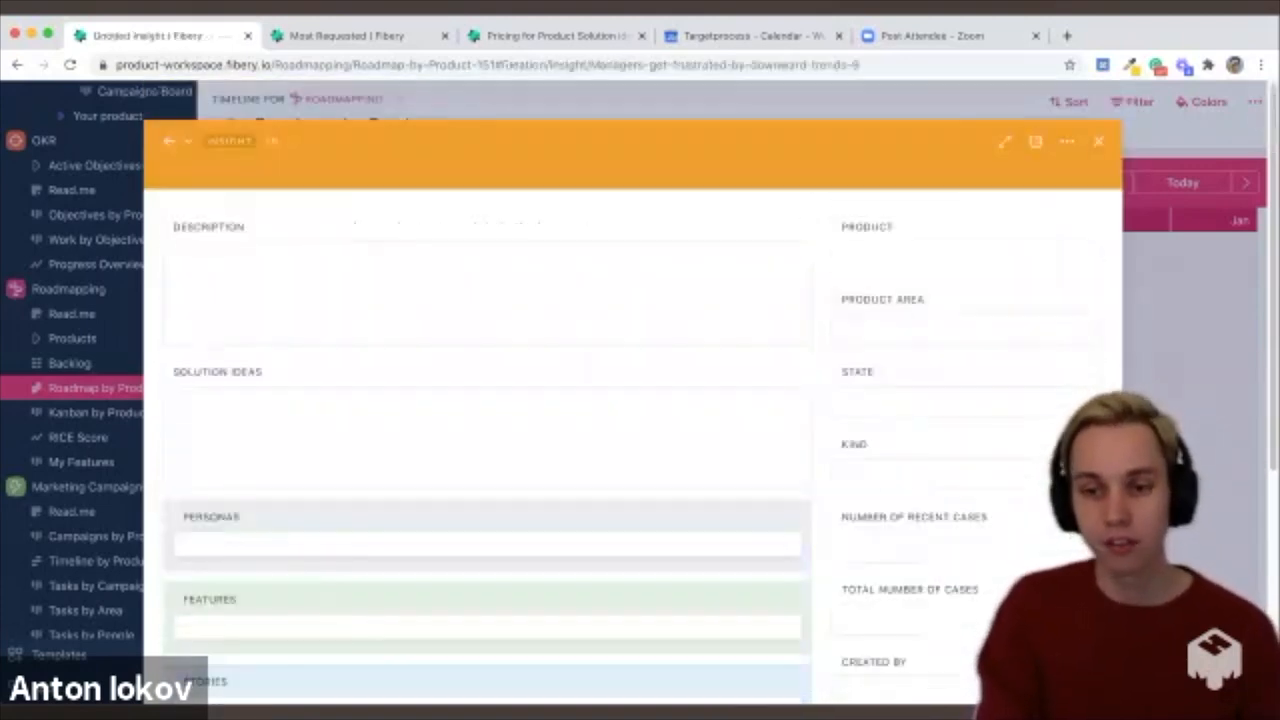
pyautogui.scroll(-3)
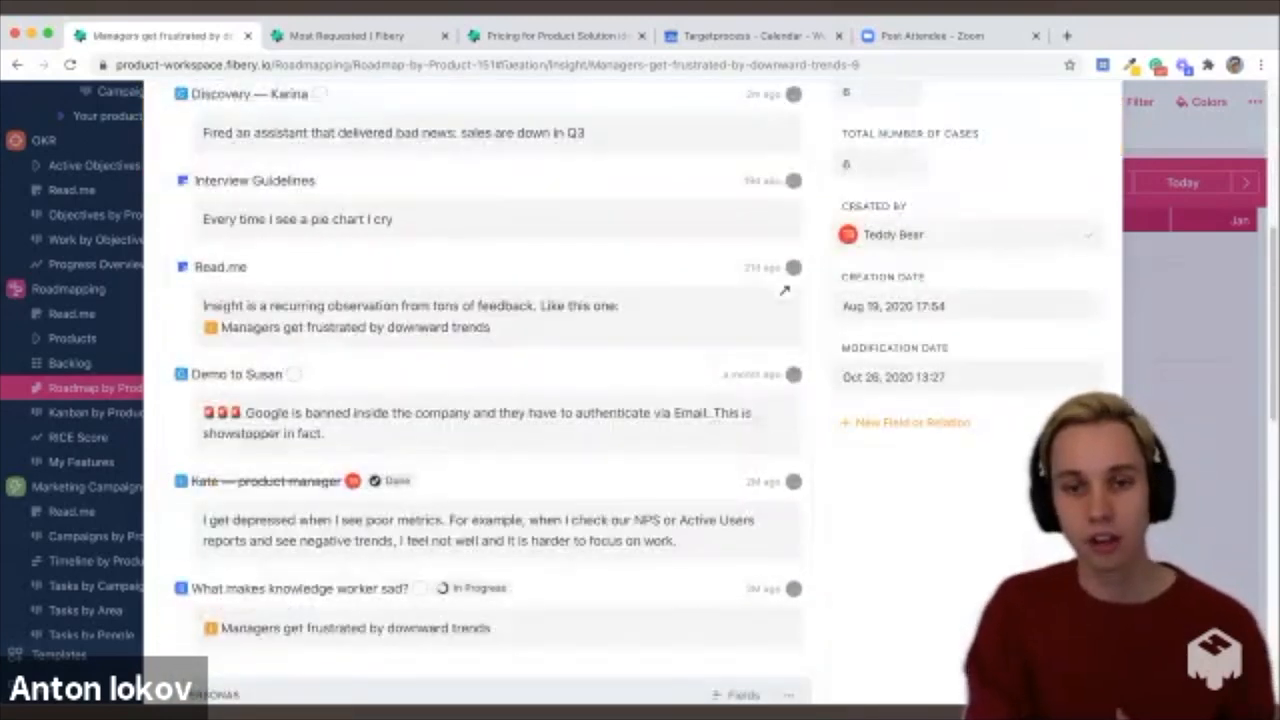
pyautogui.click(964, 198)
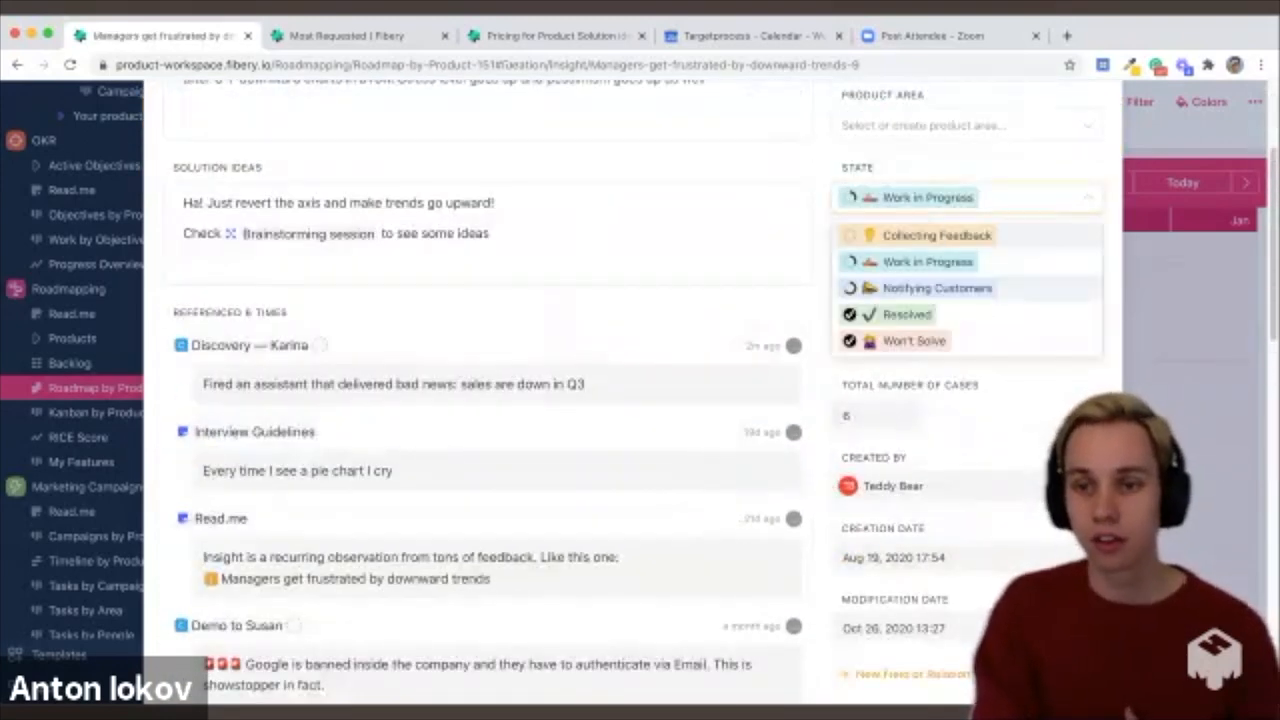
pyautogui.click(936, 288)
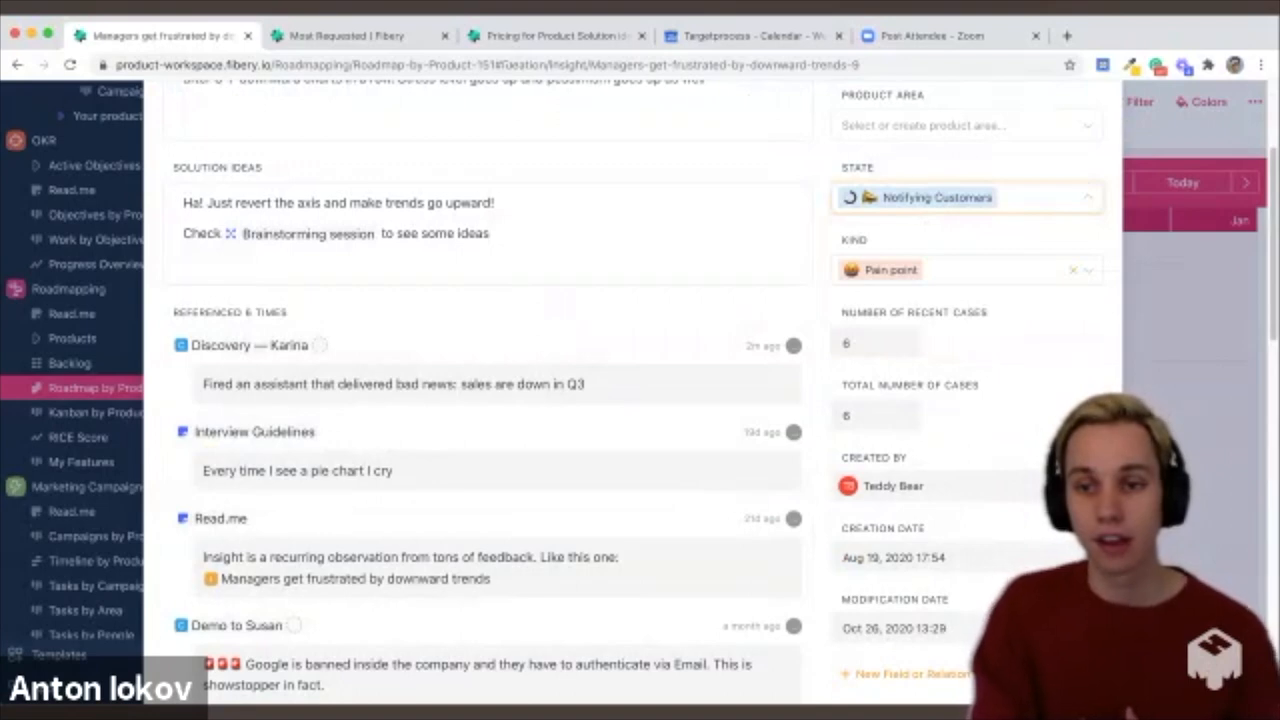
pyautogui.scroll(-3)
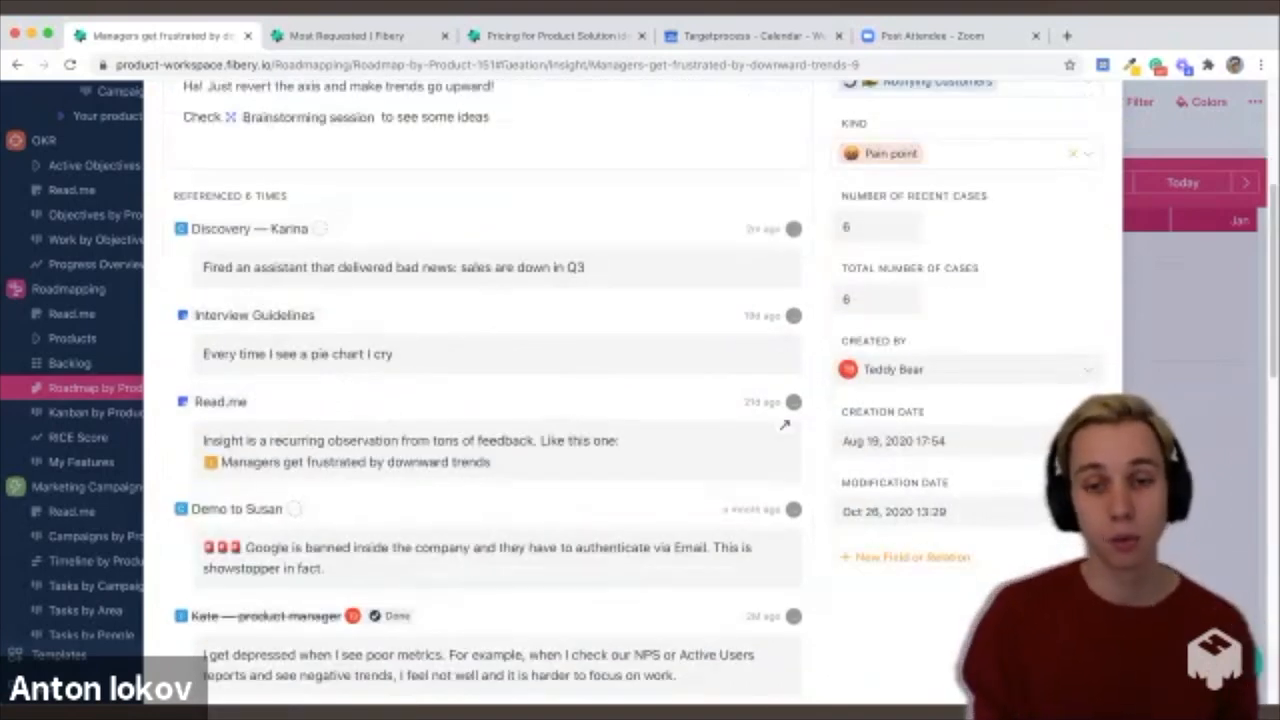